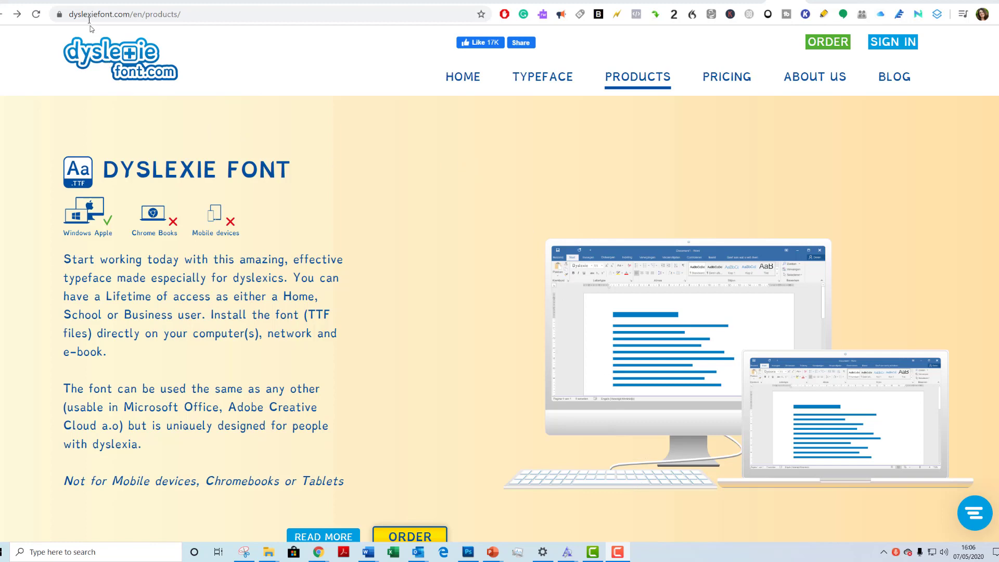
mouse_move(92, 82)
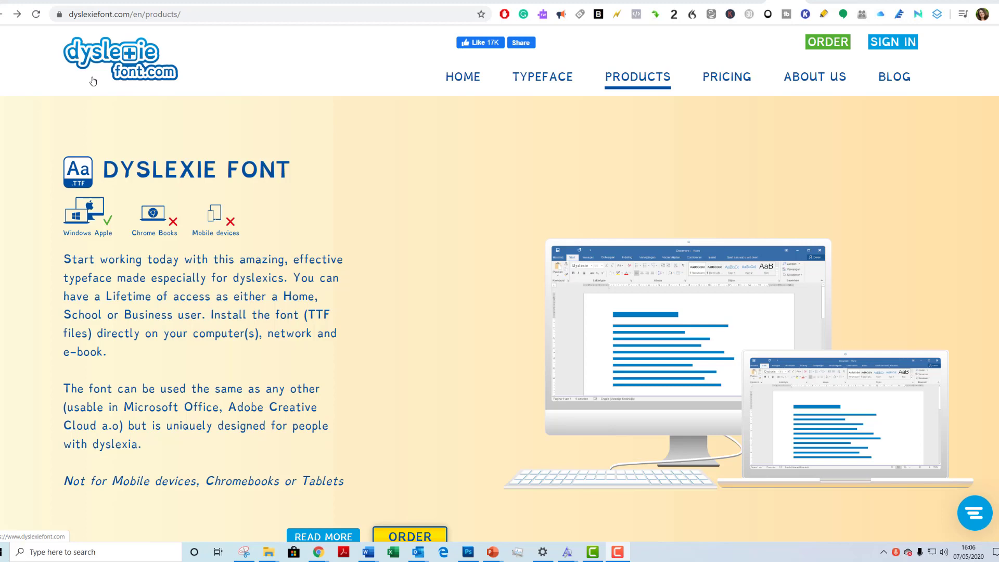
mouse_move(94, 154)
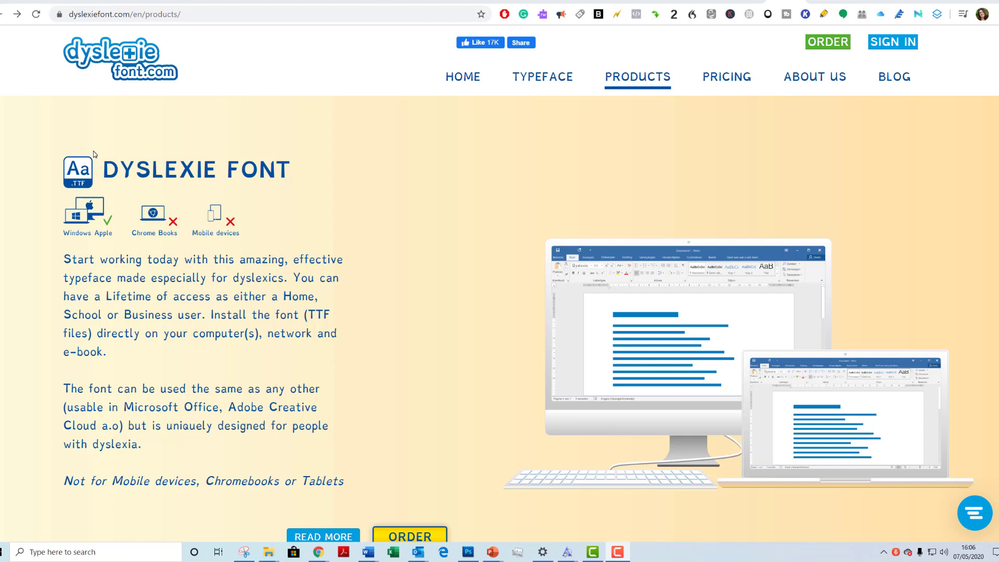
mouse_move(653, 100)
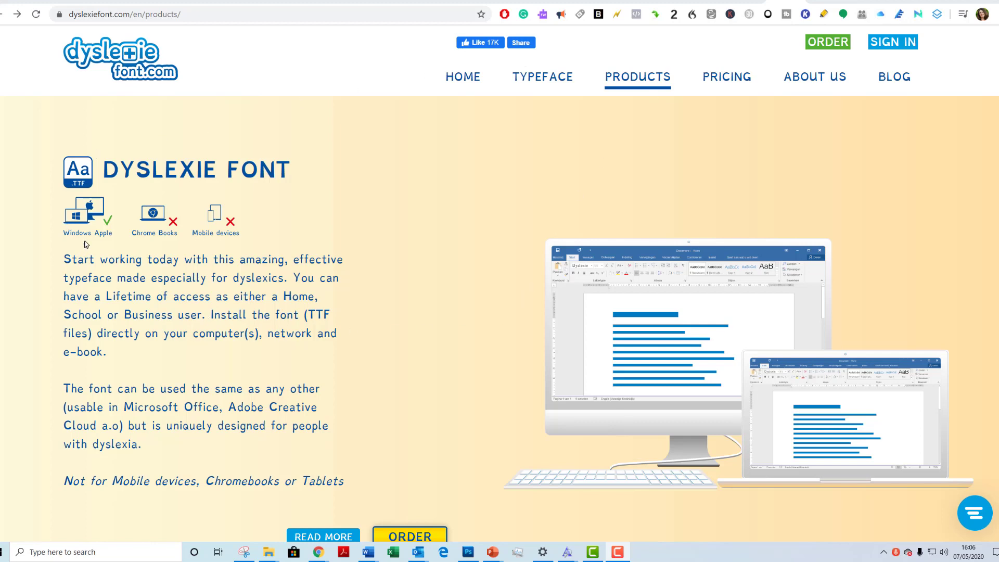
mouse_move(163, 241)
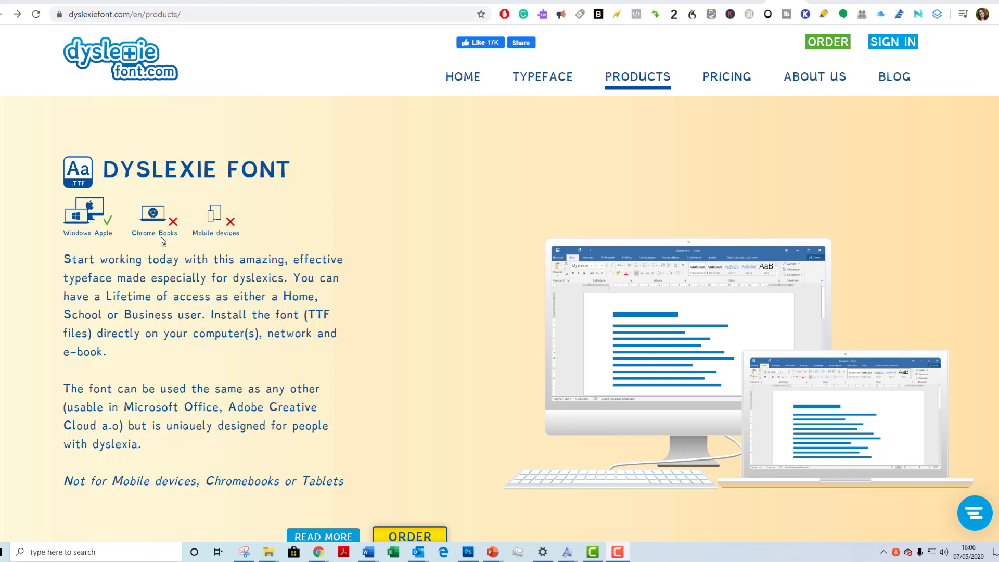
mouse_move(230, 245)
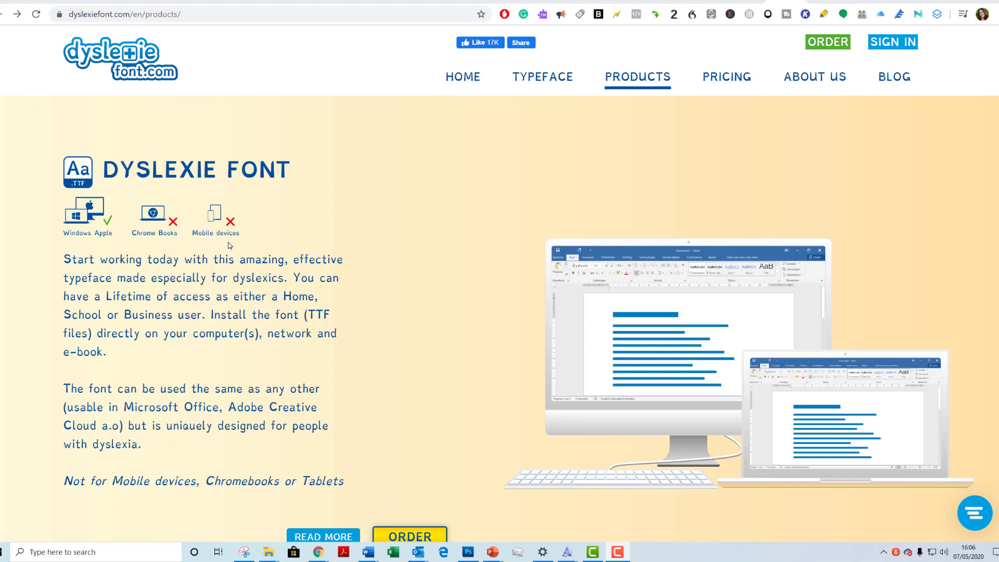
Open the Dyslexie Font typeface page from the top menu
click(543, 76)
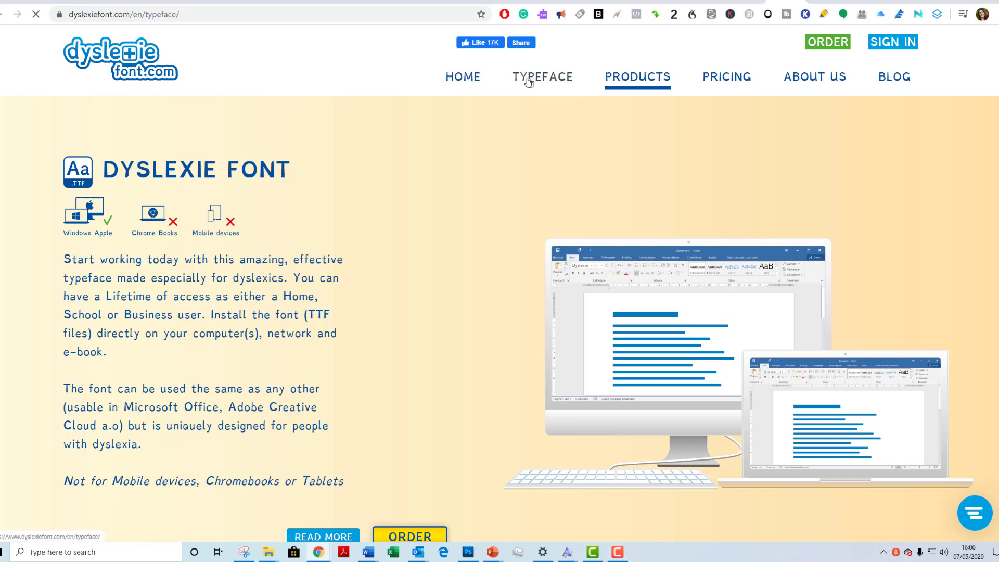
click(542, 76)
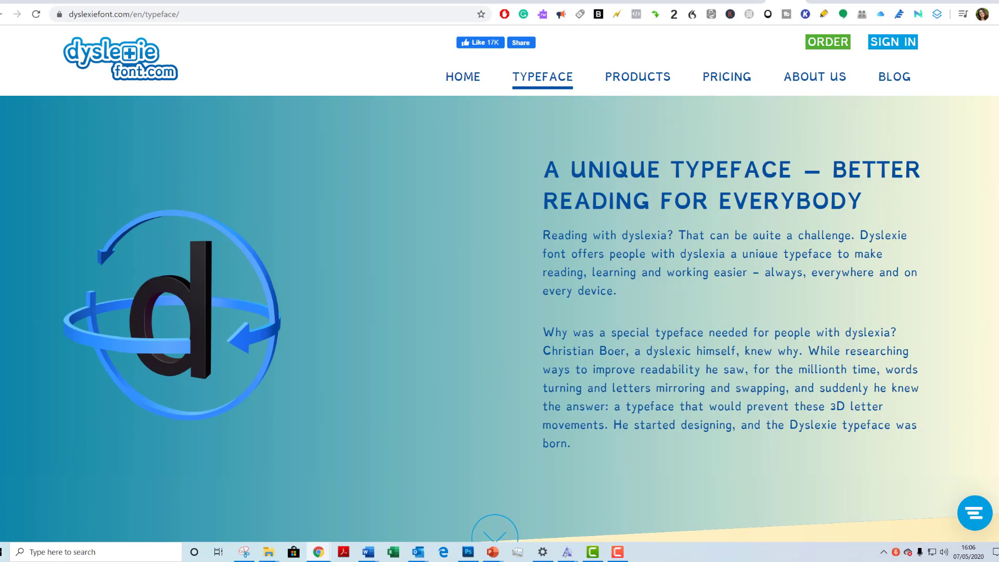
mouse_move(640, 98)
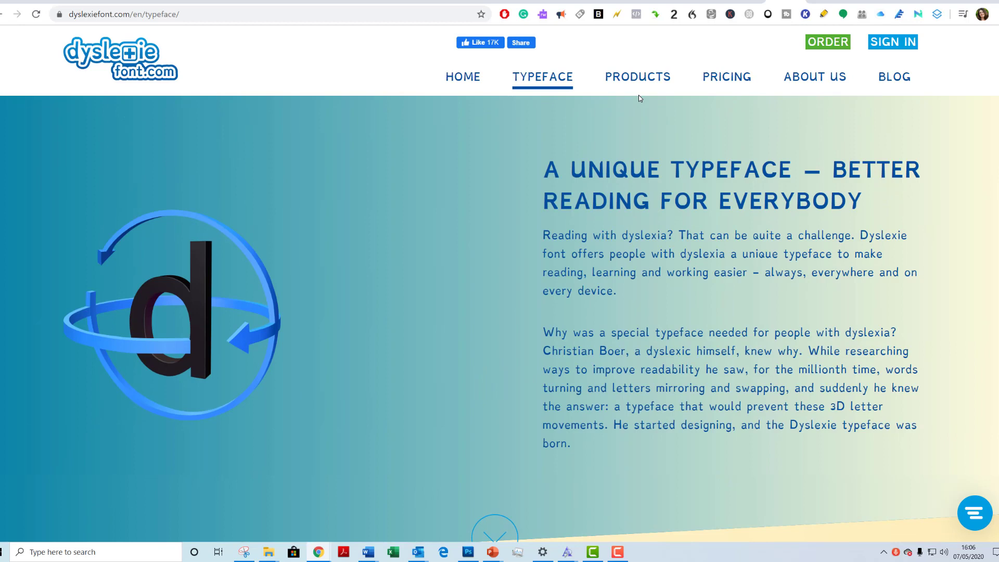
mouse_move(637, 83)
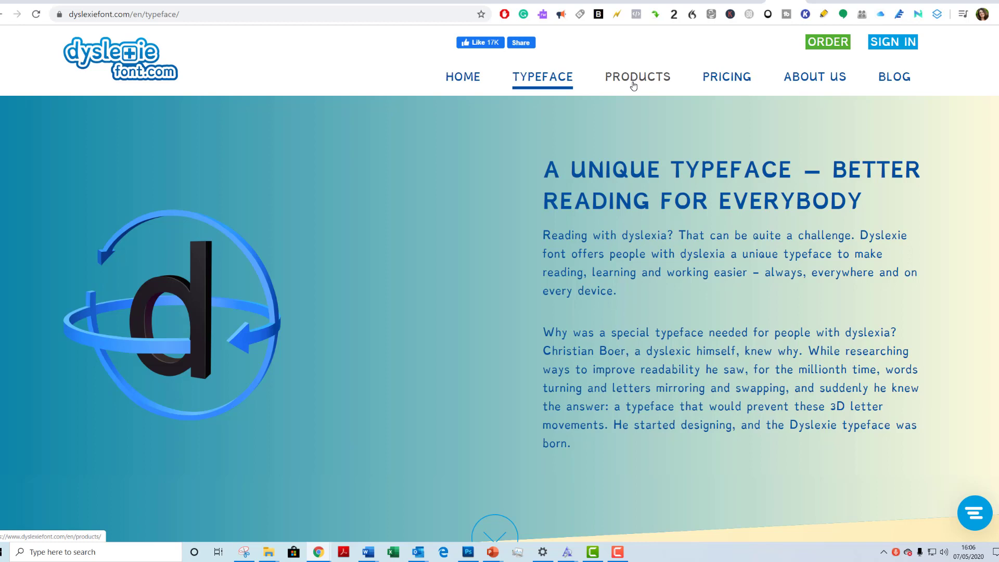
mouse_move(727, 77)
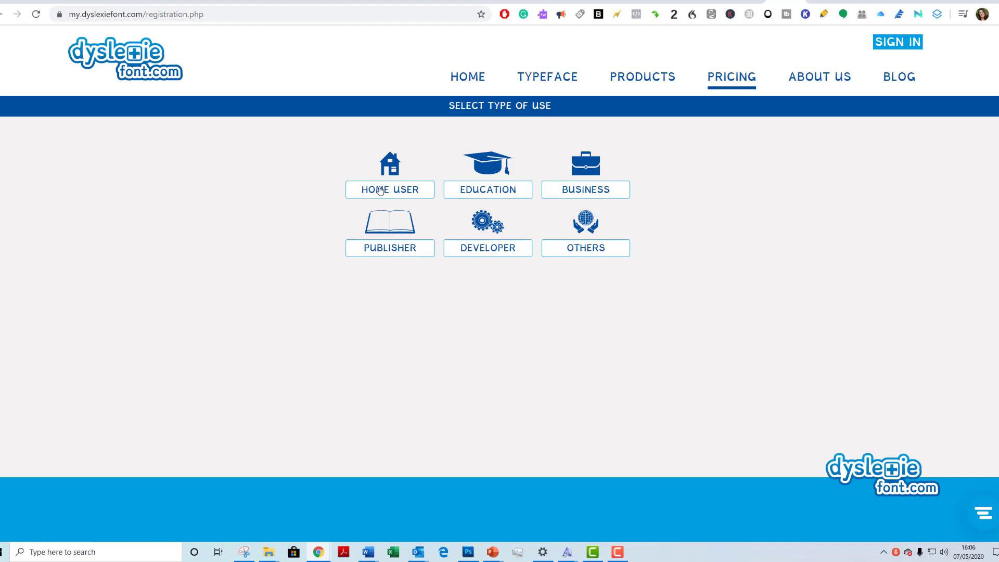
Choose Home User and add the Dyslexia Office monthly subscription to reveal storage plans
click(389, 189)
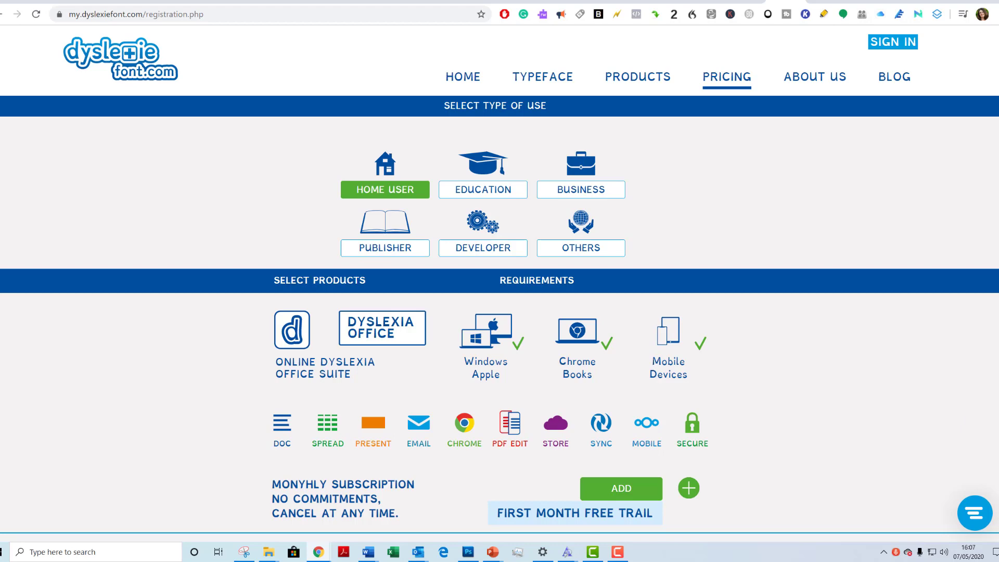
scroll(down, 3)
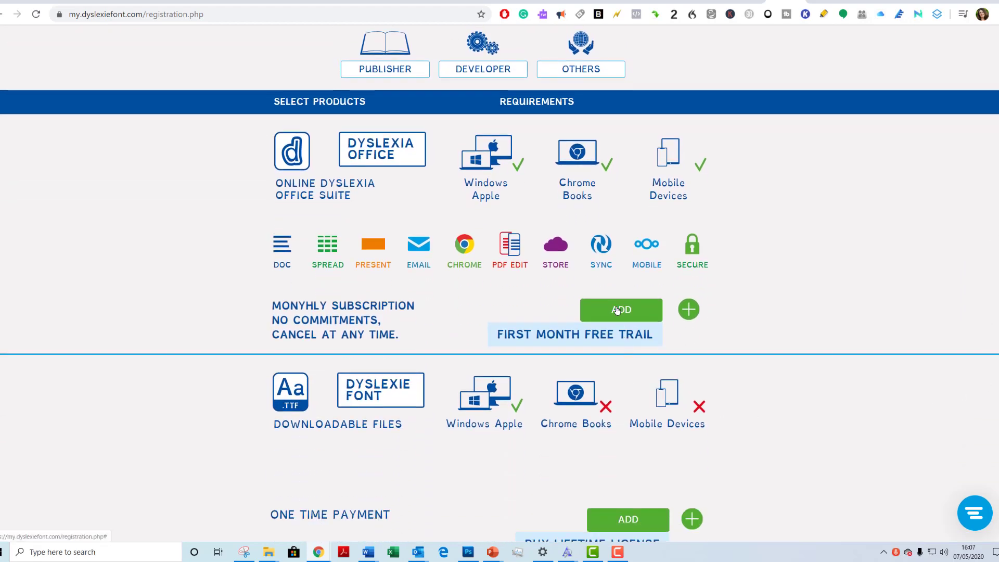
click(621, 310)
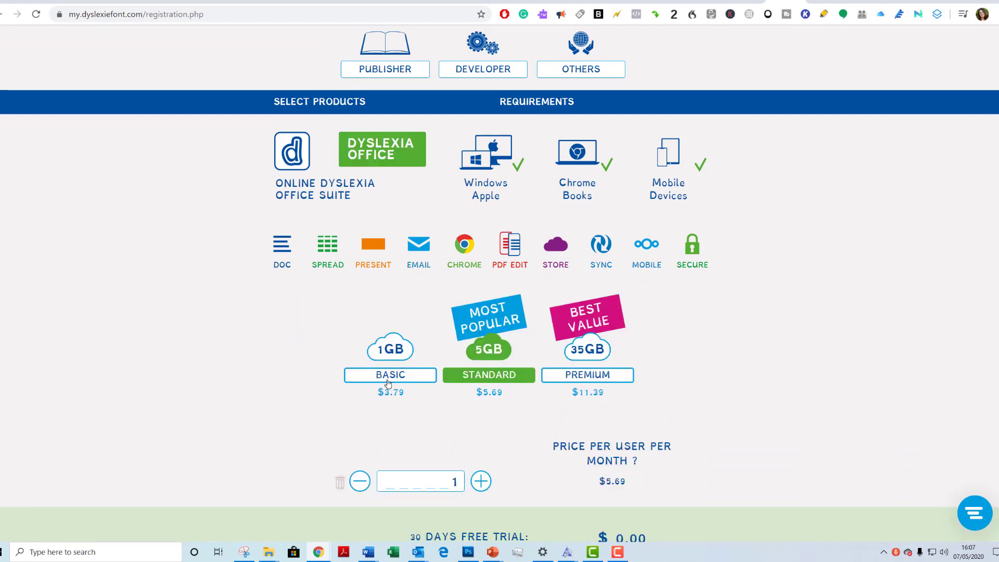
mouse_move(448, 374)
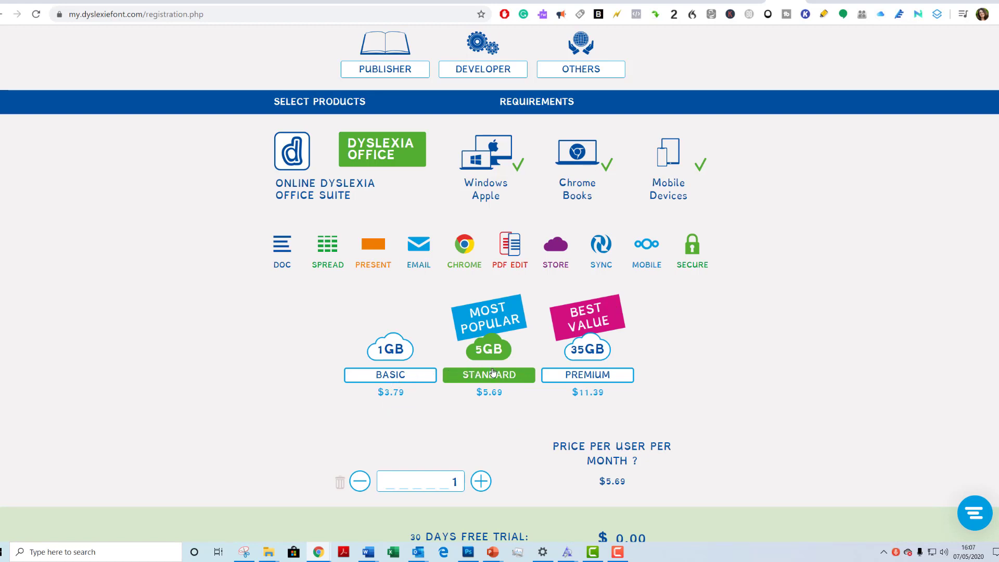
mouse_move(402, 357)
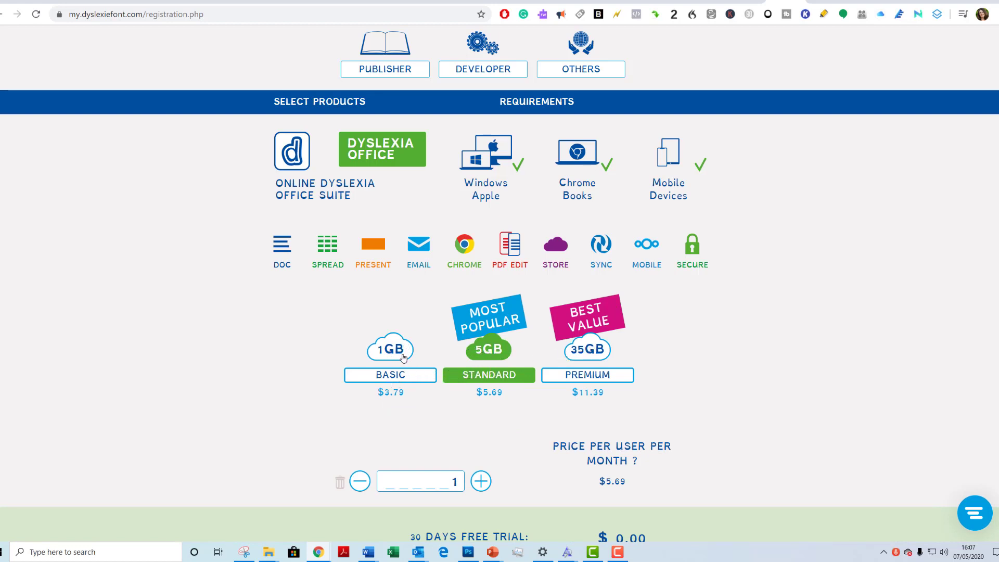
mouse_move(382, 376)
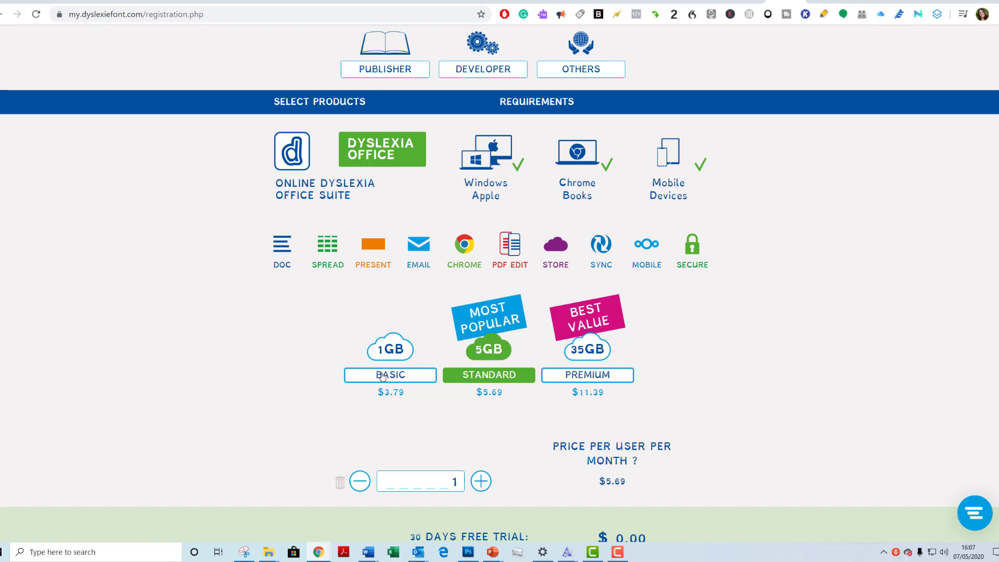
Select the Basic 1GB plan at $3.79 monthly and add it to the cart
click(390, 375)
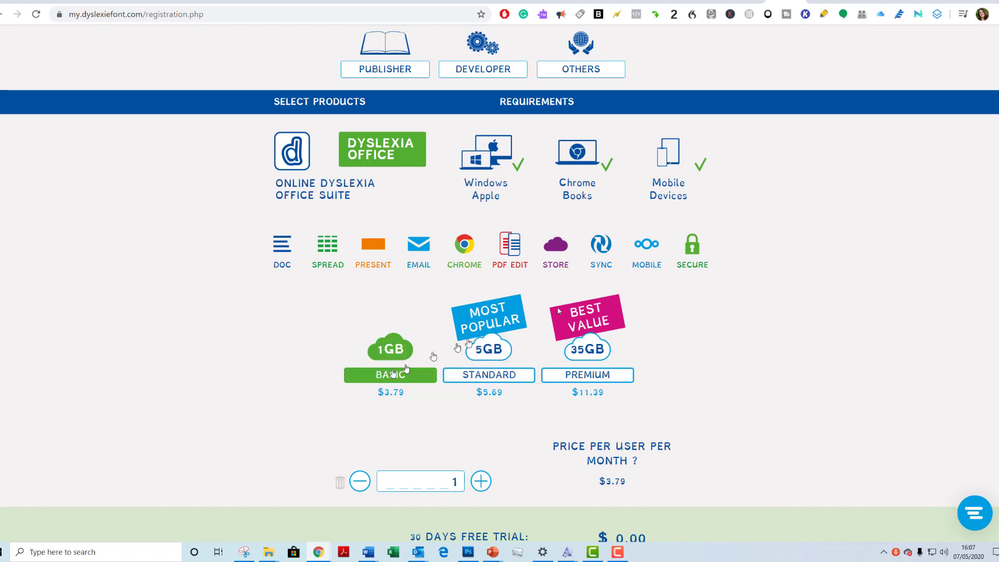
scroll(down, 3)
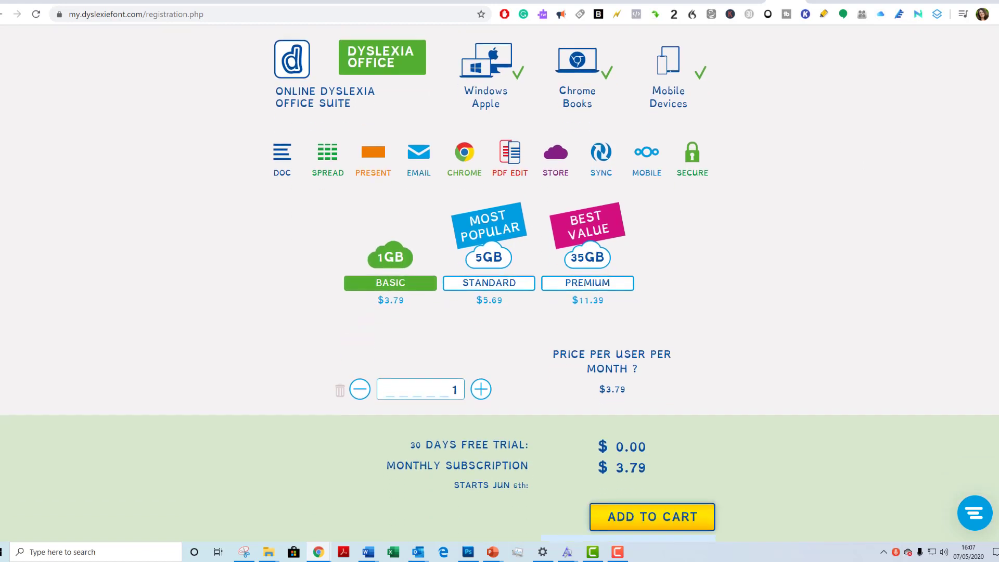
scroll(down, 3)
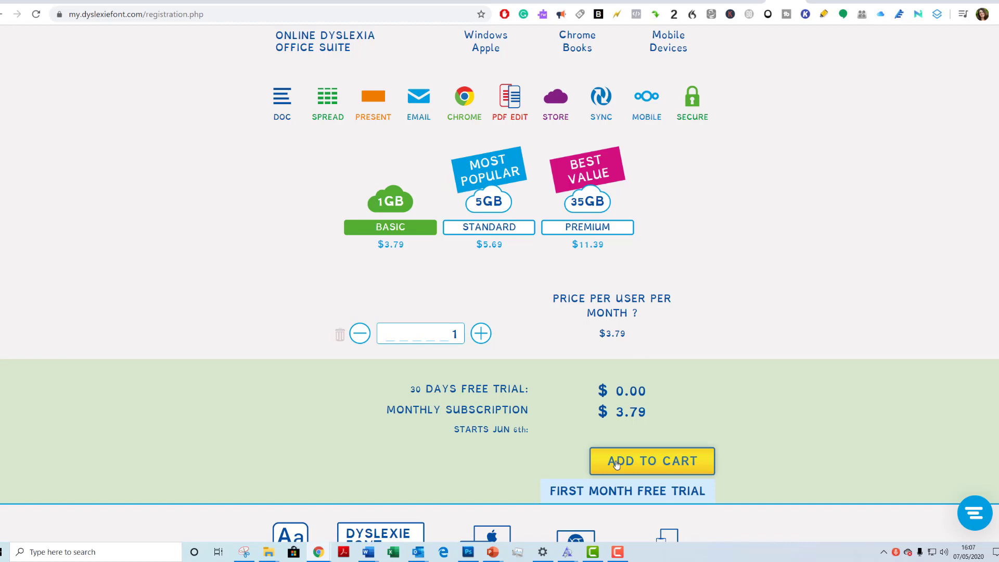
click(651, 461)
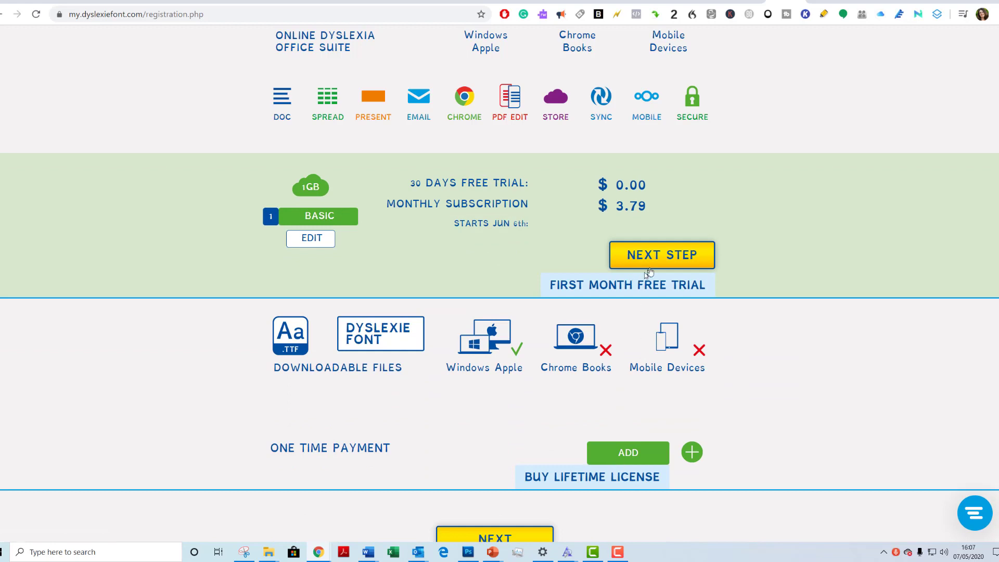
mouse_move(645, 261)
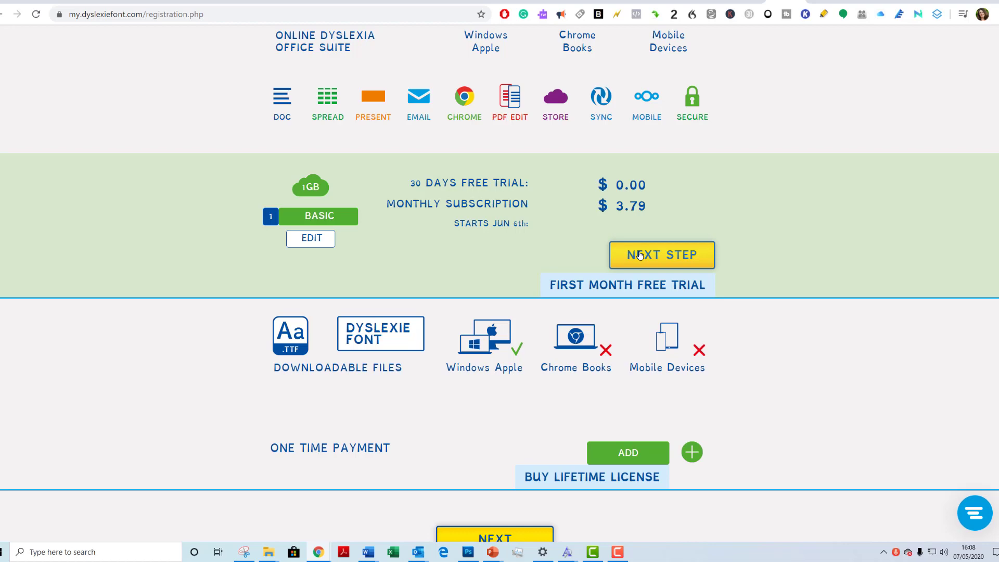
Continue to account creation and begin entering the password
click(662, 255)
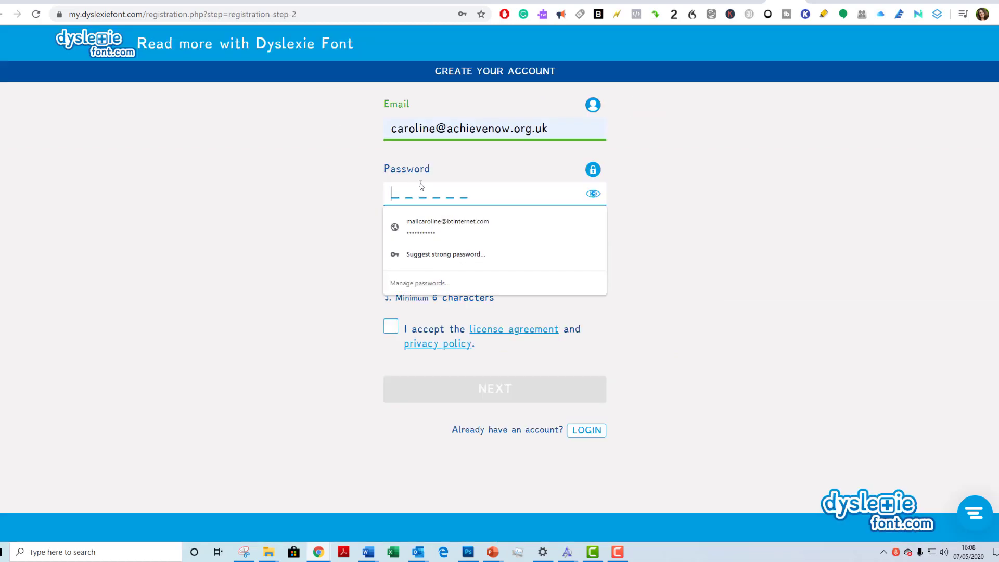
click(448, 226)
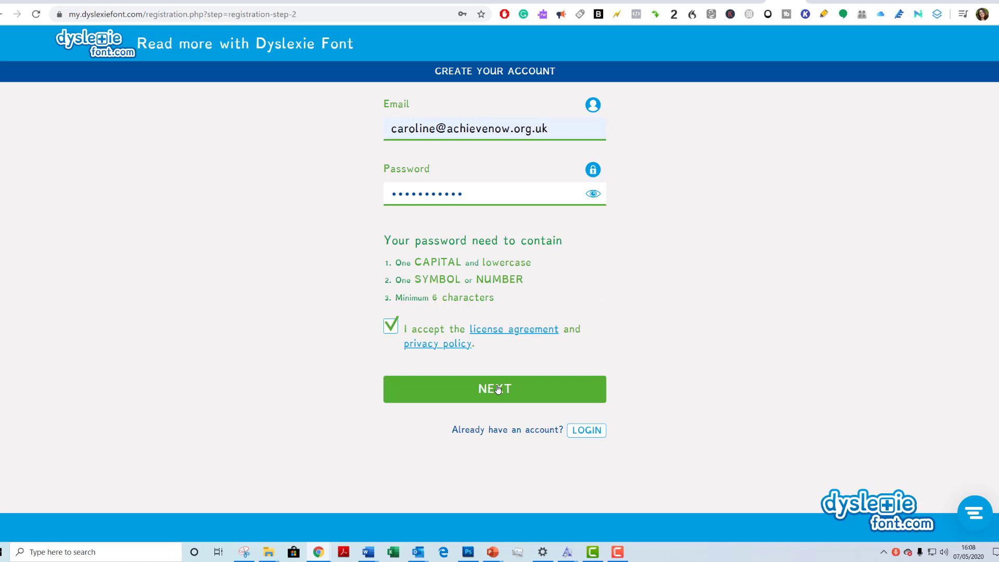
Create the account, add the Dyslexia Font licence, and reach the credit card payment form
click(495, 389)
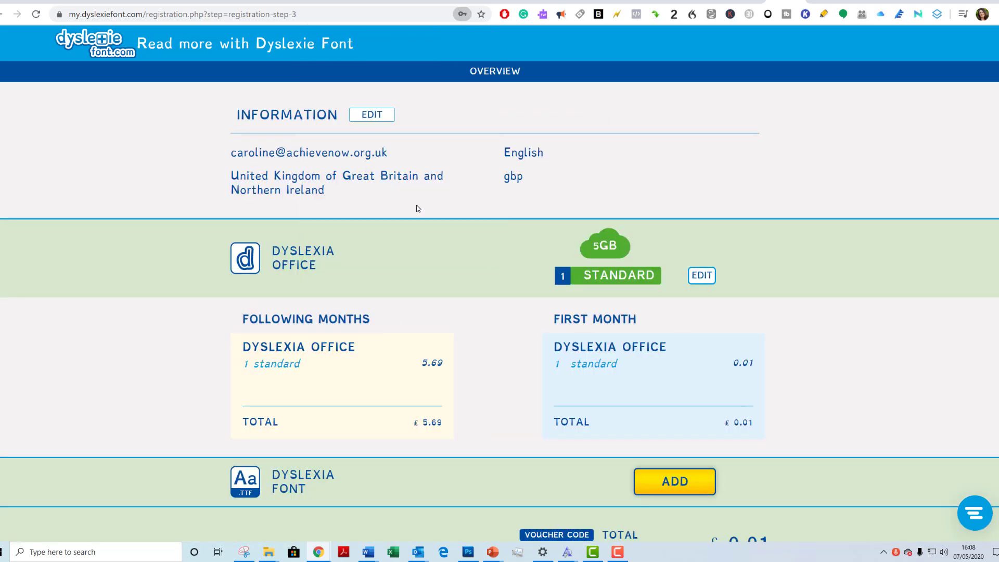
mouse_move(437, 346)
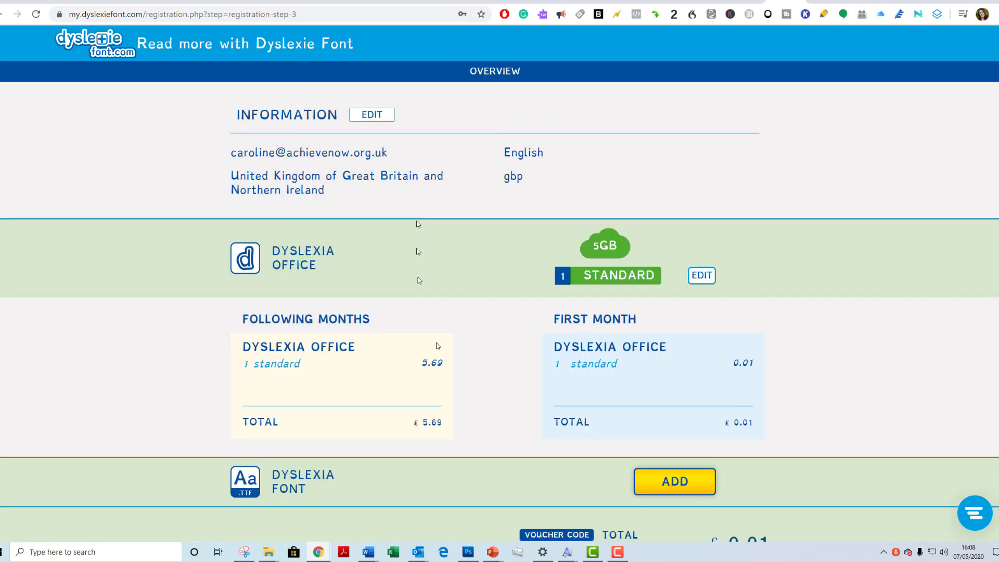
click(675, 481)
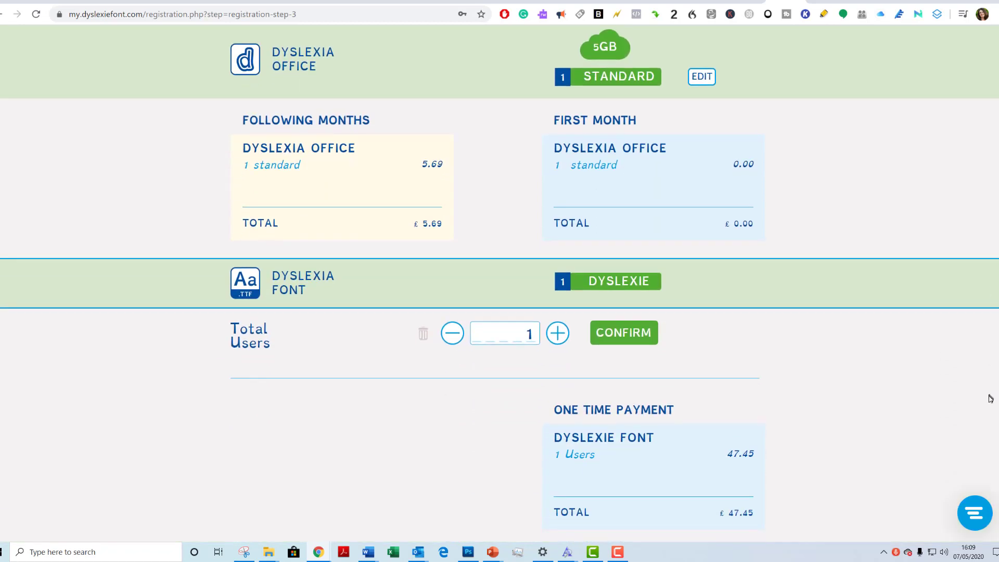
scroll(down, 3)
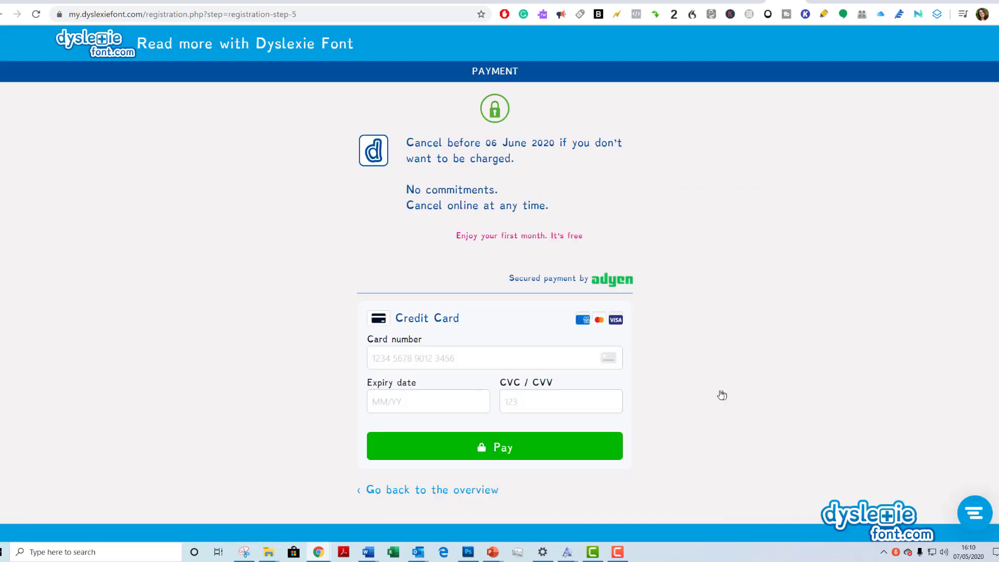
mouse_move(287, 130)
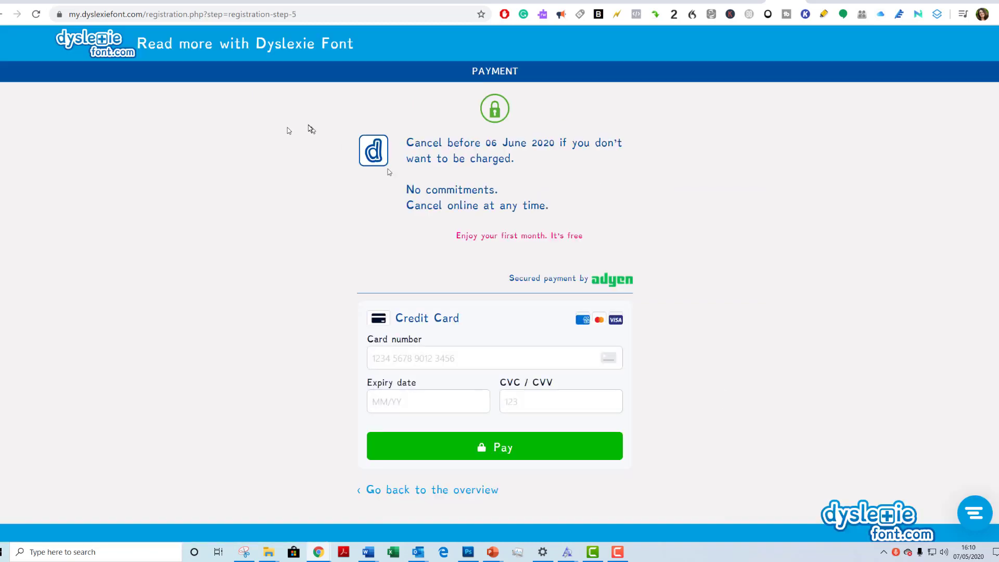
mouse_move(15, 14)
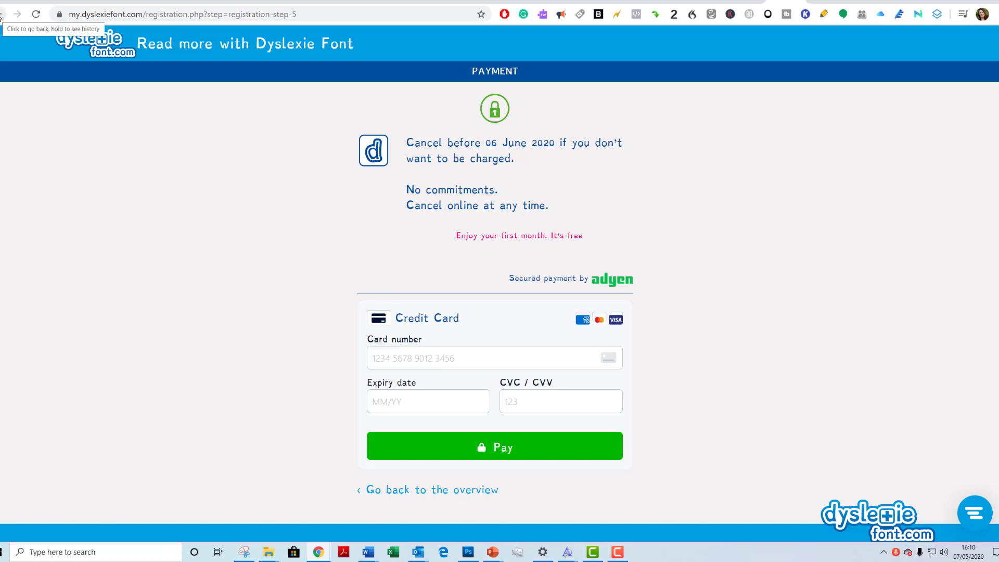